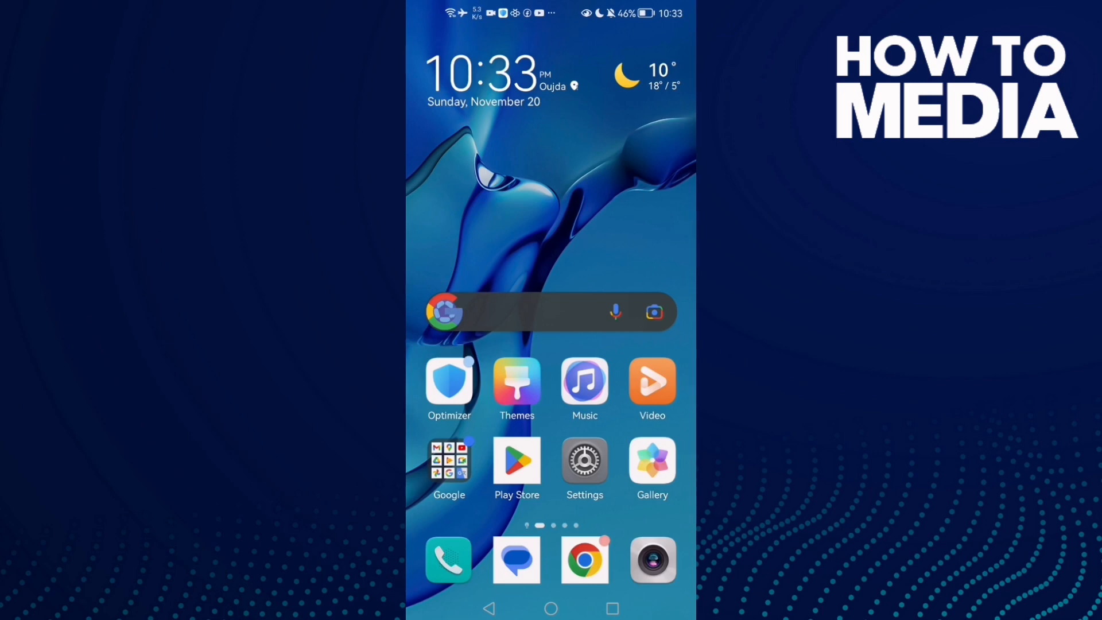
- Reach VK's App info page (version 8.6) through Settings > Apps
{"action": "left_click", "coordinate": [584, 463]}
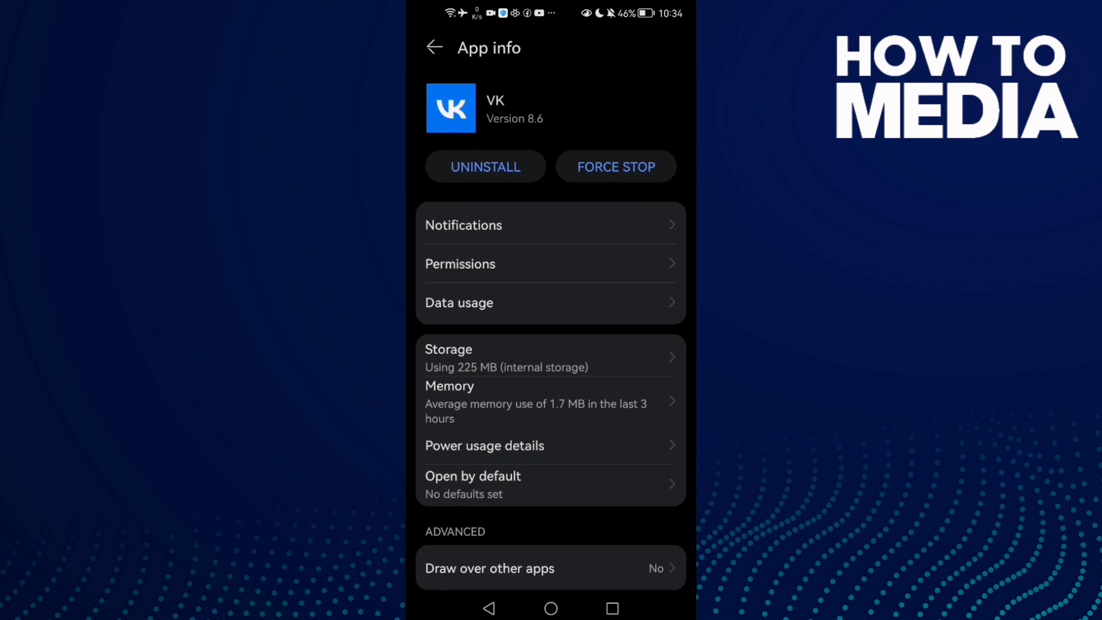
- Clear VK's cache to 0 B under Storage, then enter Manage Storage for VK's own app settings
{"action": "left_click", "coordinate": [615, 166]}
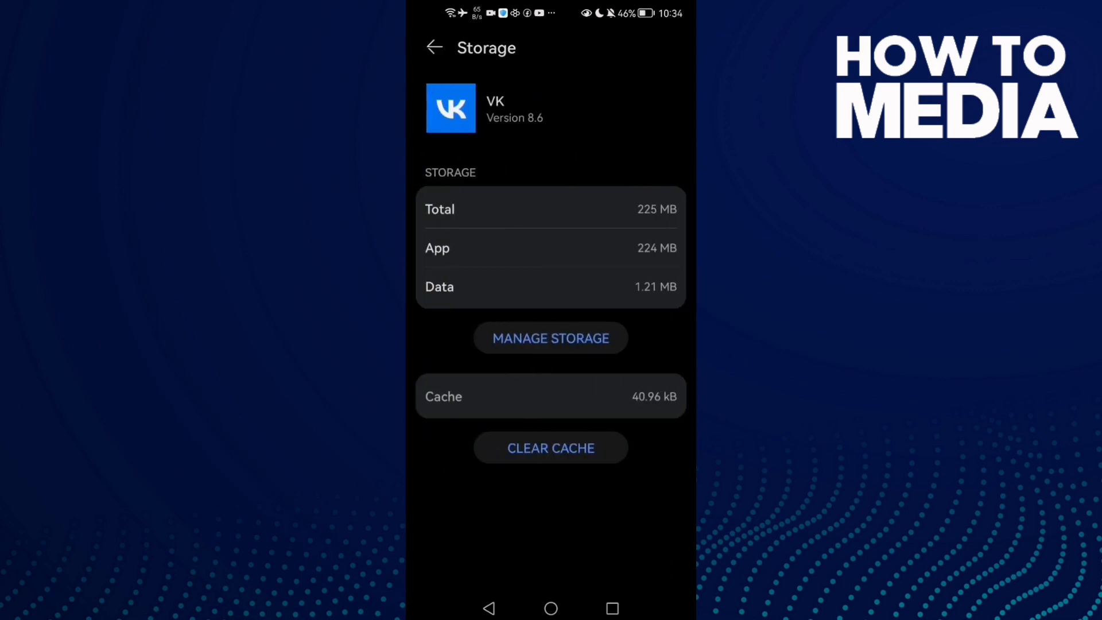
{"action": "left_click", "coordinate": [550, 447]}
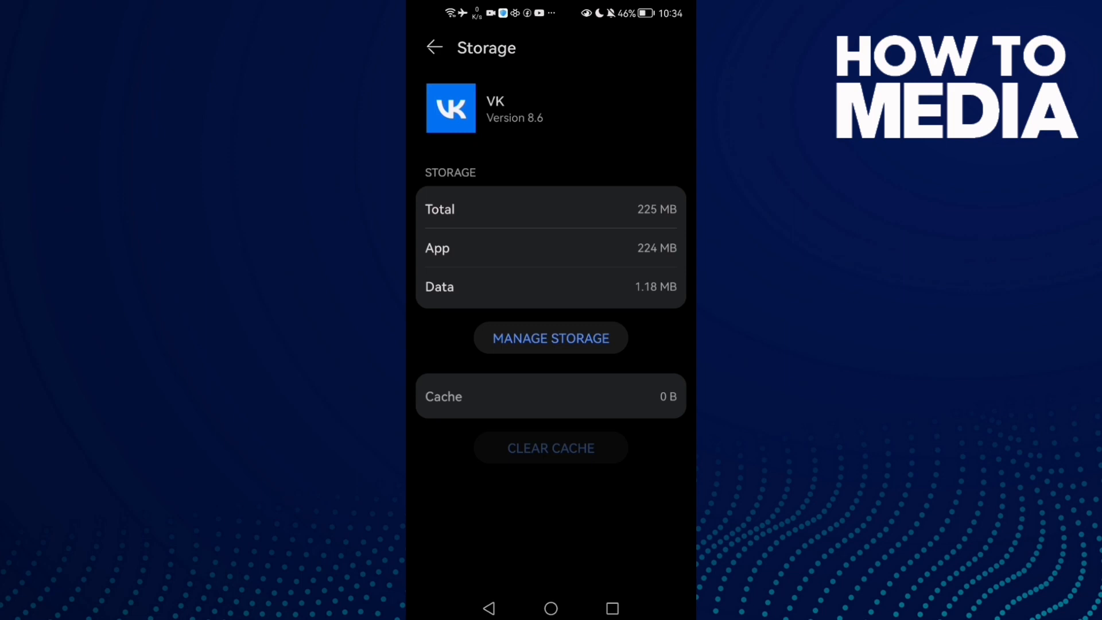
{"action": "left_click", "coordinate": [434, 47]}
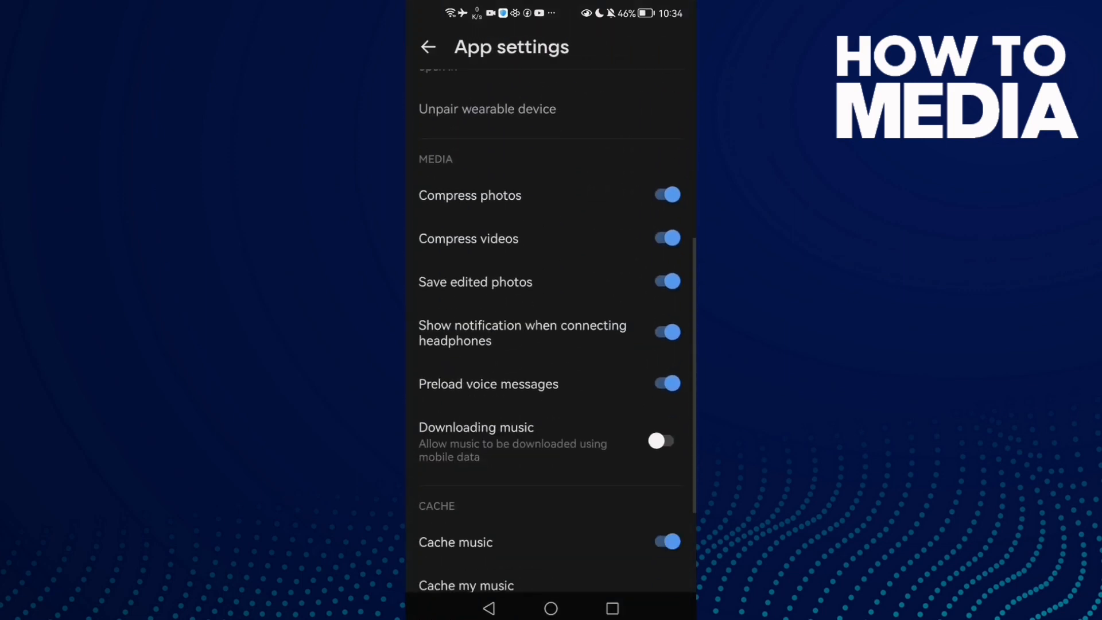
- Use VK's Clear all in the Cache section and go back to App info, now reporting 224 MB
{"action": "scroll", "scroll_direction": "down", "scroll_amount": 3}
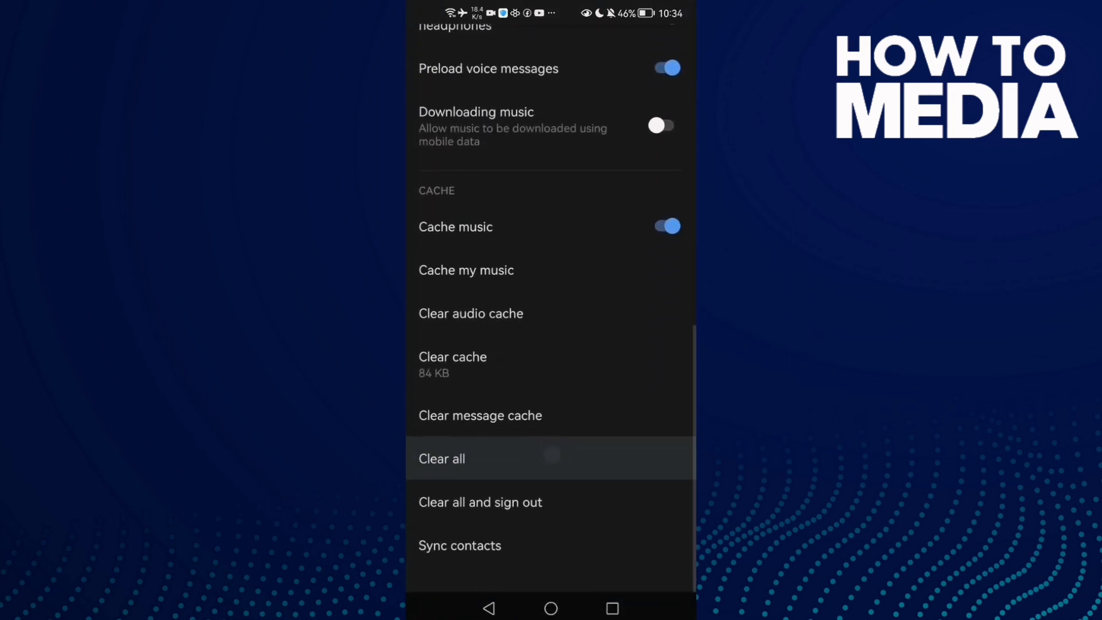
{"action": "left_click", "coordinate": [441, 458]}
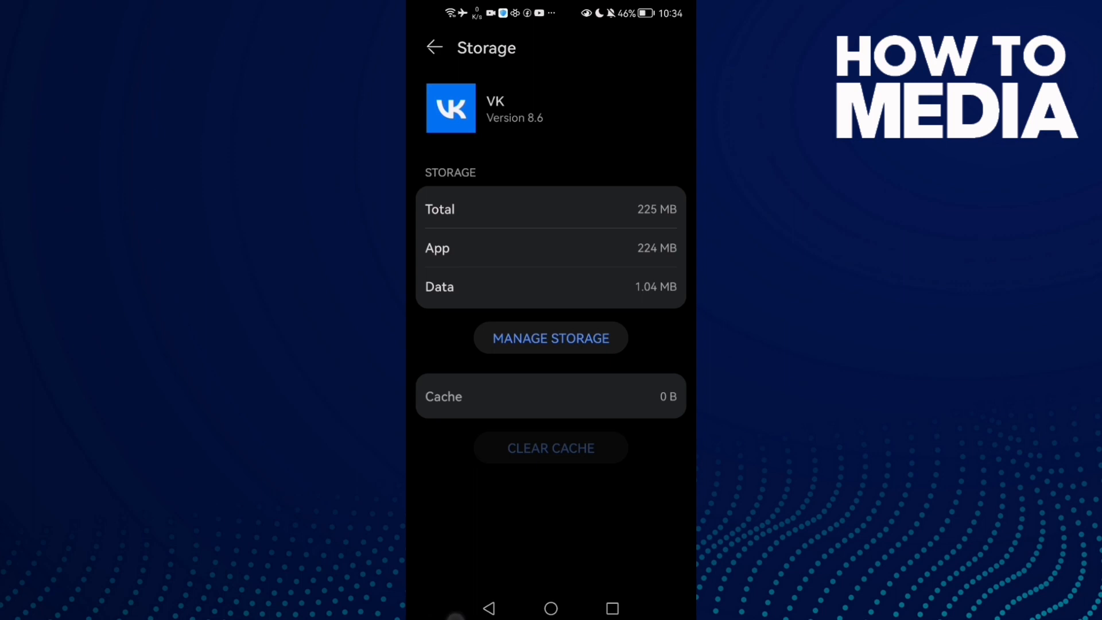
{"action": "left_click", "coordinate": [434, 48]}
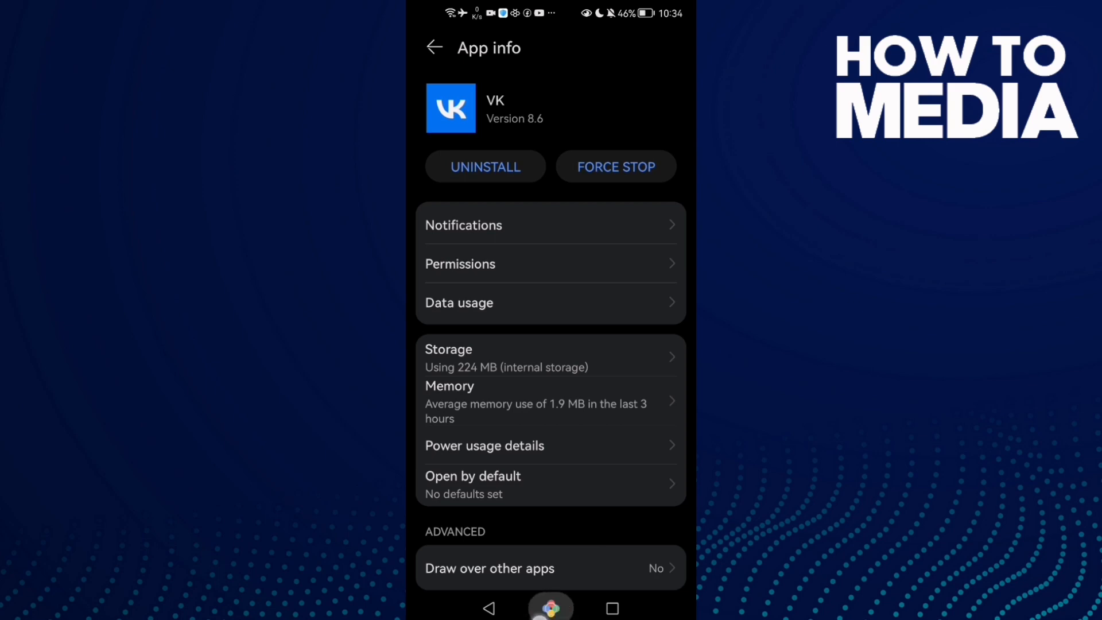